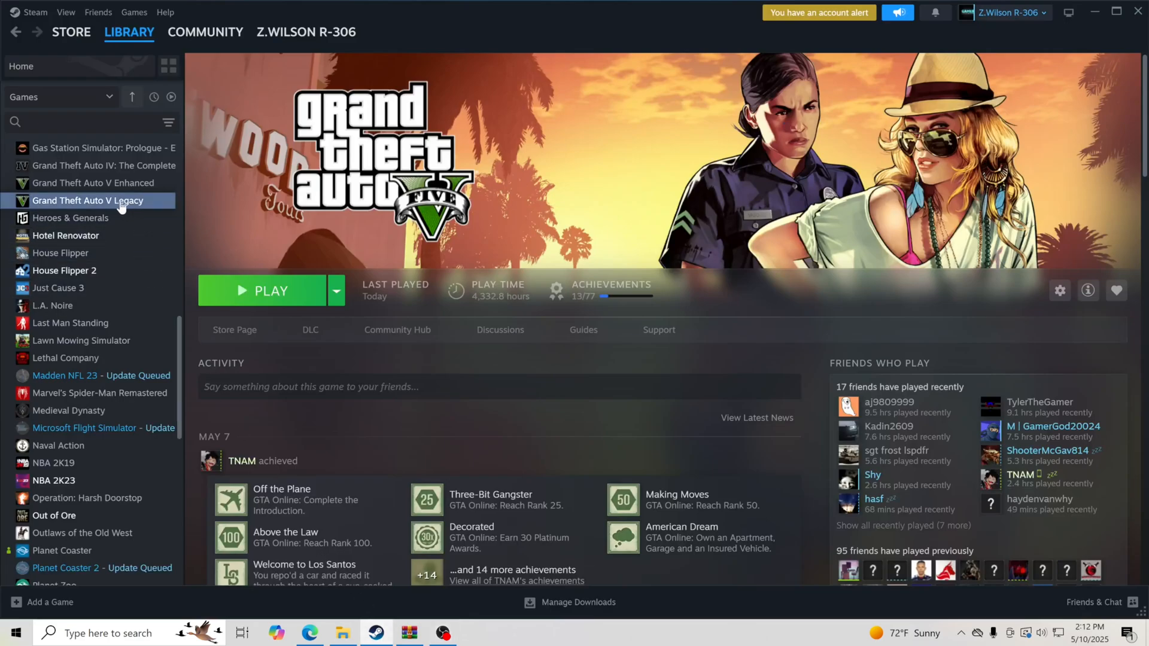
Browse the local installation files of Grand Theft Auto V Legacy through Steam's Manage menu.
right_click(88, 200)
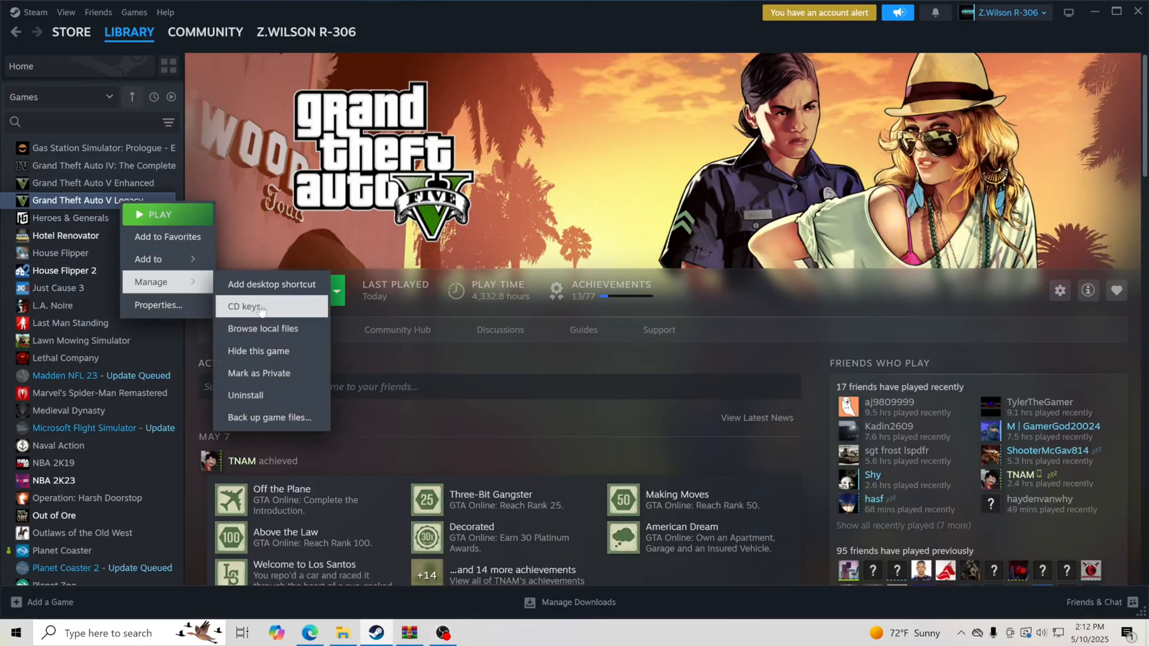
left_click(262, 329)
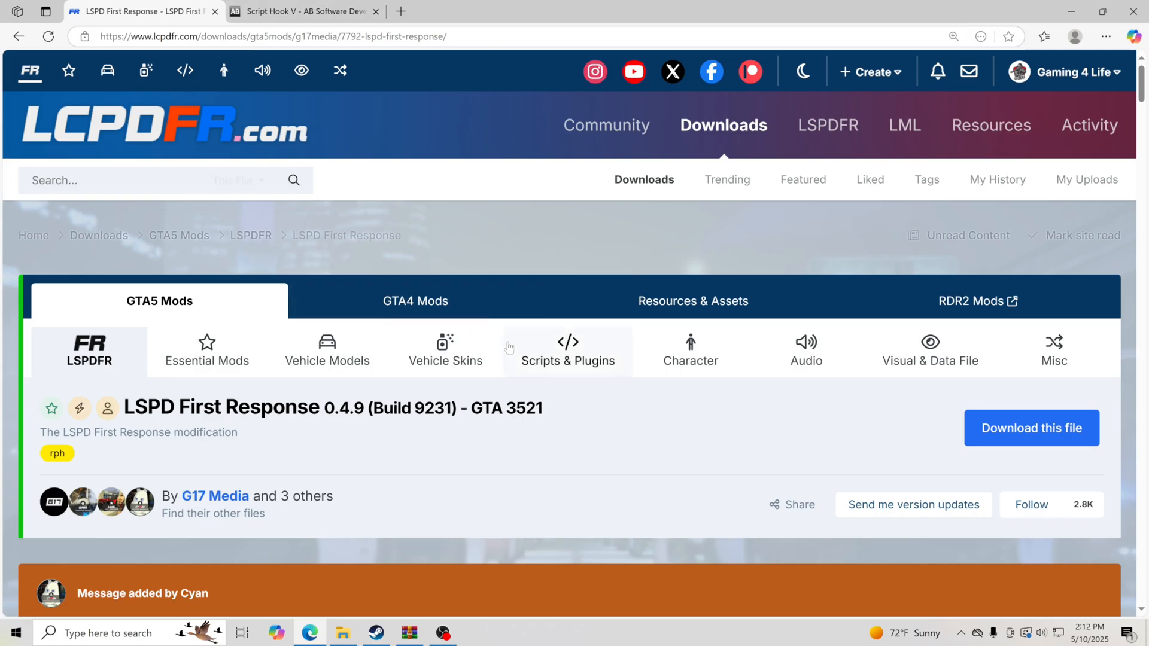
Agree to the license and download lspdfr_049_9231_3521_Manual_Install.zip from LCPDFR.com.
scroll("down", 3)
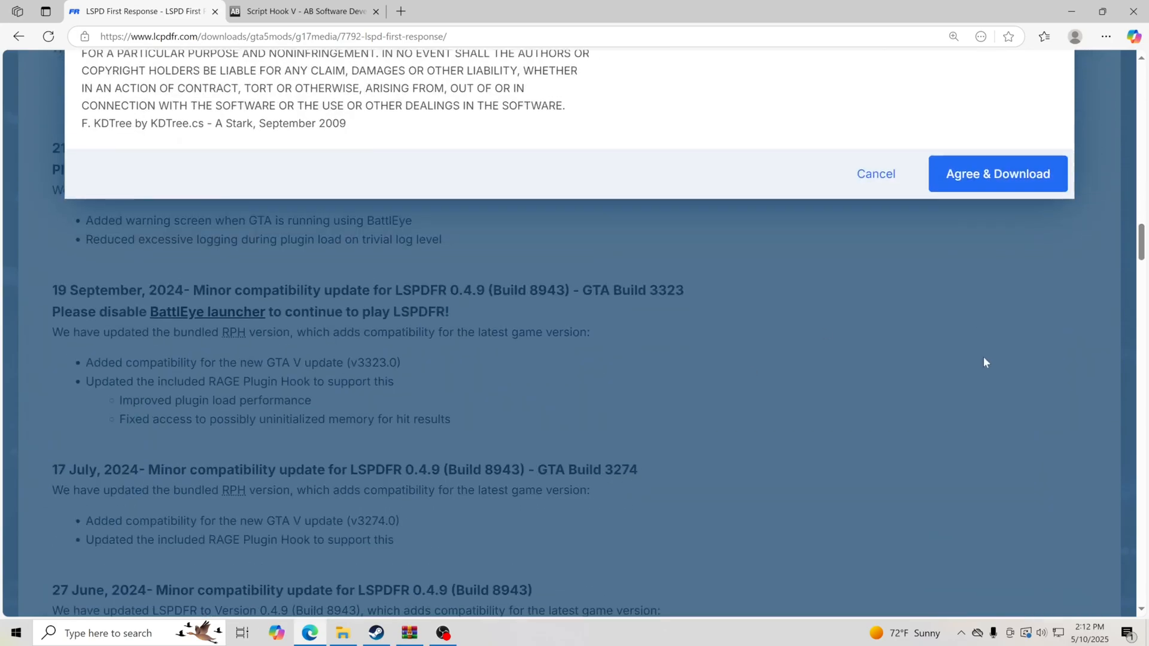
left_click(997, 173)
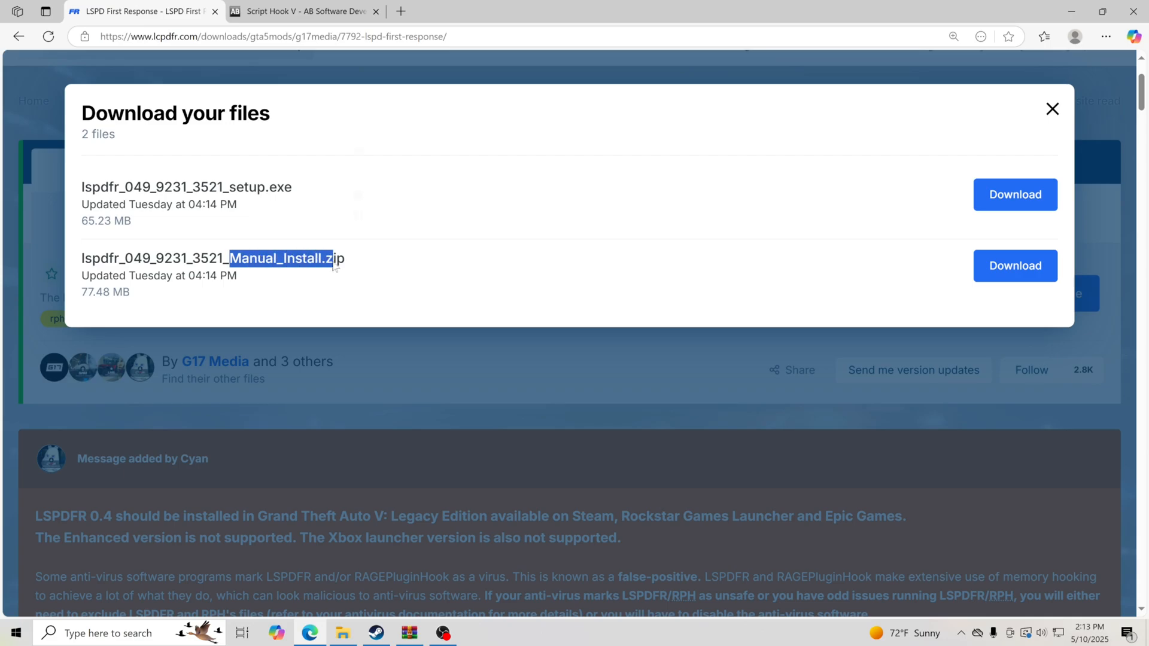
mouse_move(921, 265)
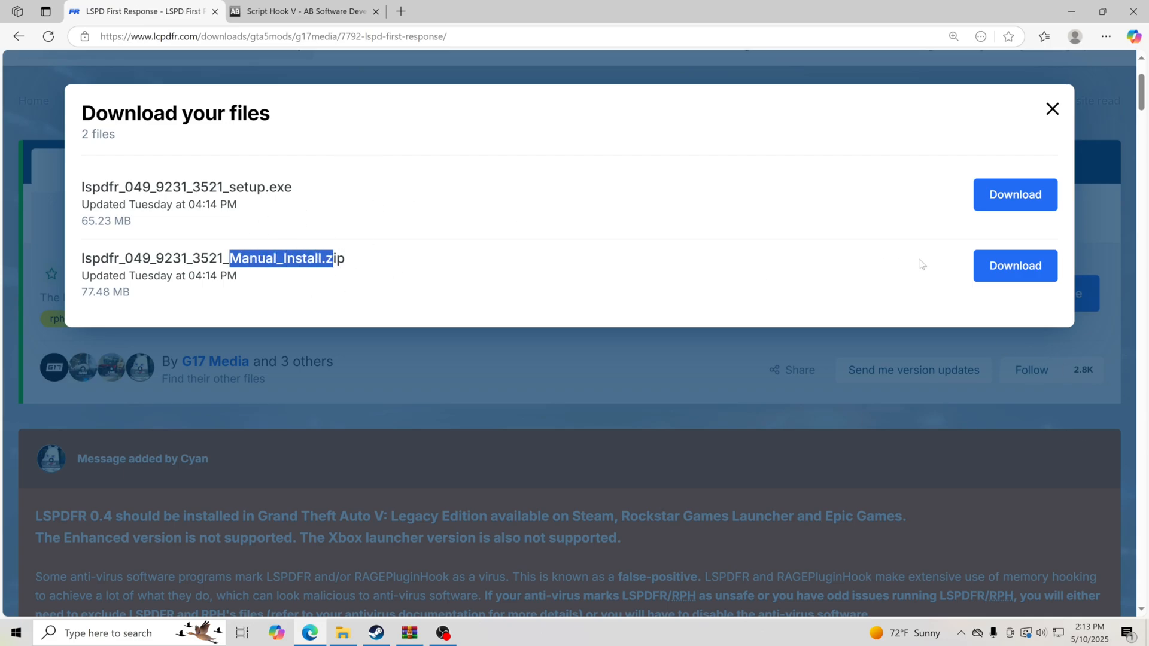
left_click(1051, 109)
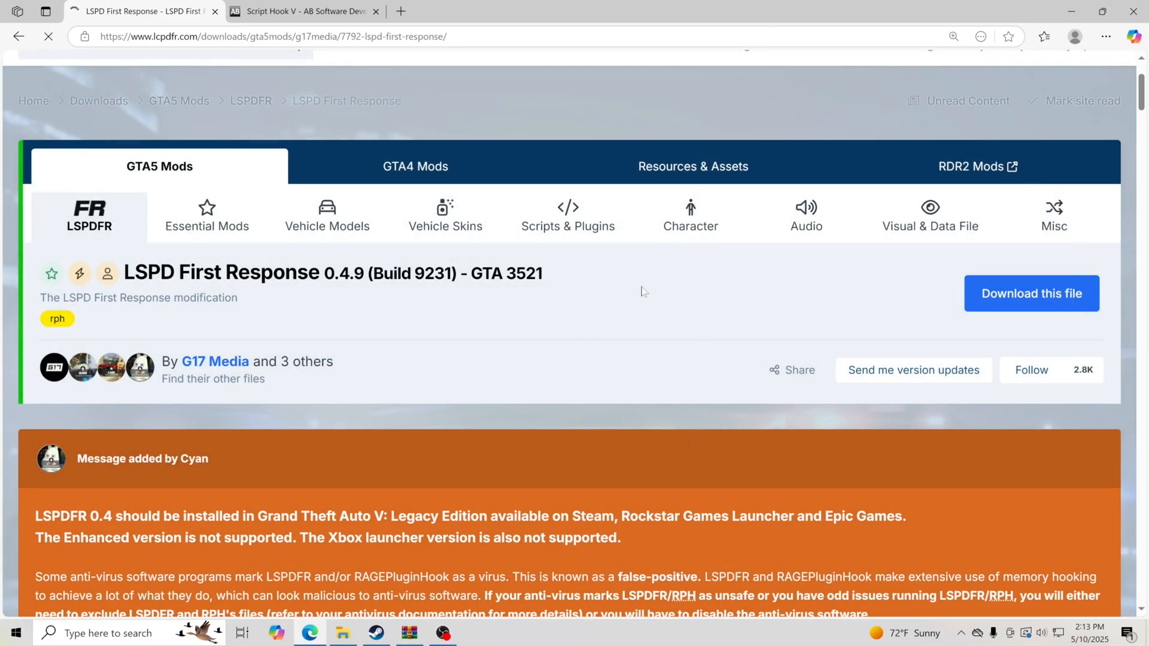
left_click(1031, 293)
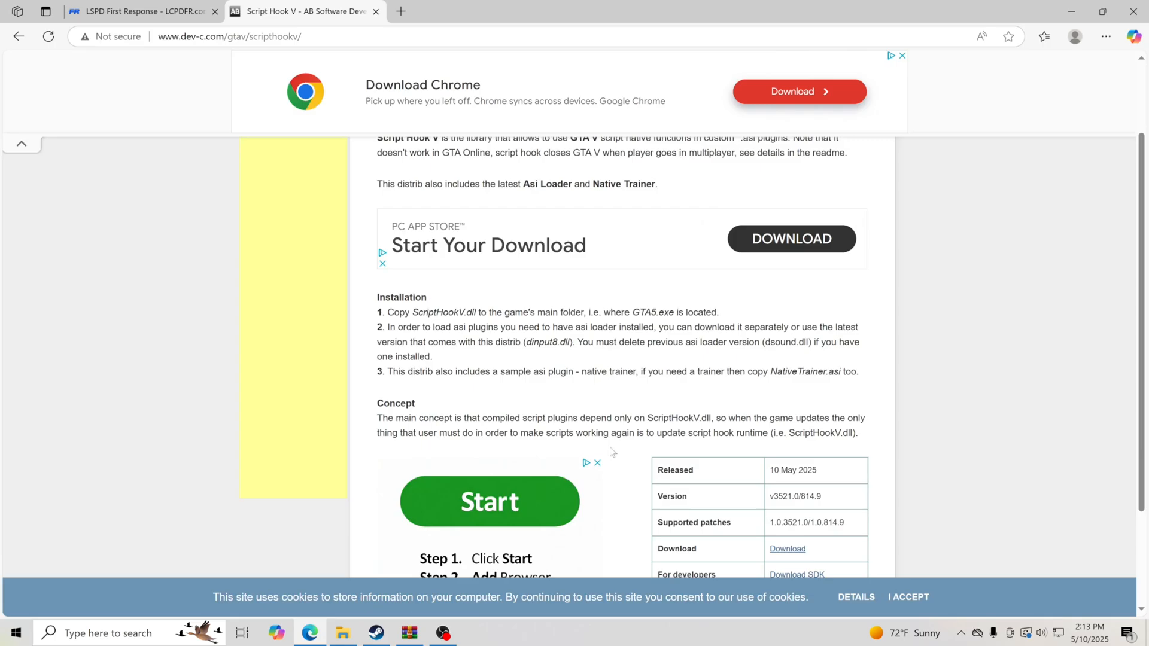
Scroll the dev-c.com Script Hook V page down to the release table.
scroll("down", 3)
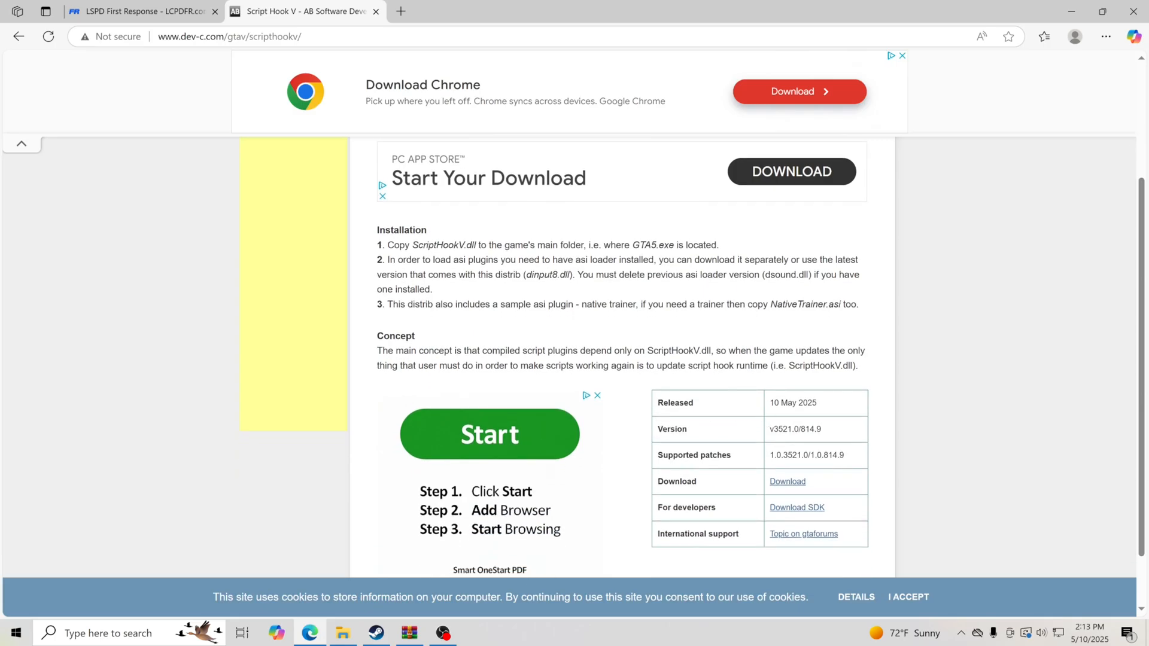
mouse_move(787, 481)
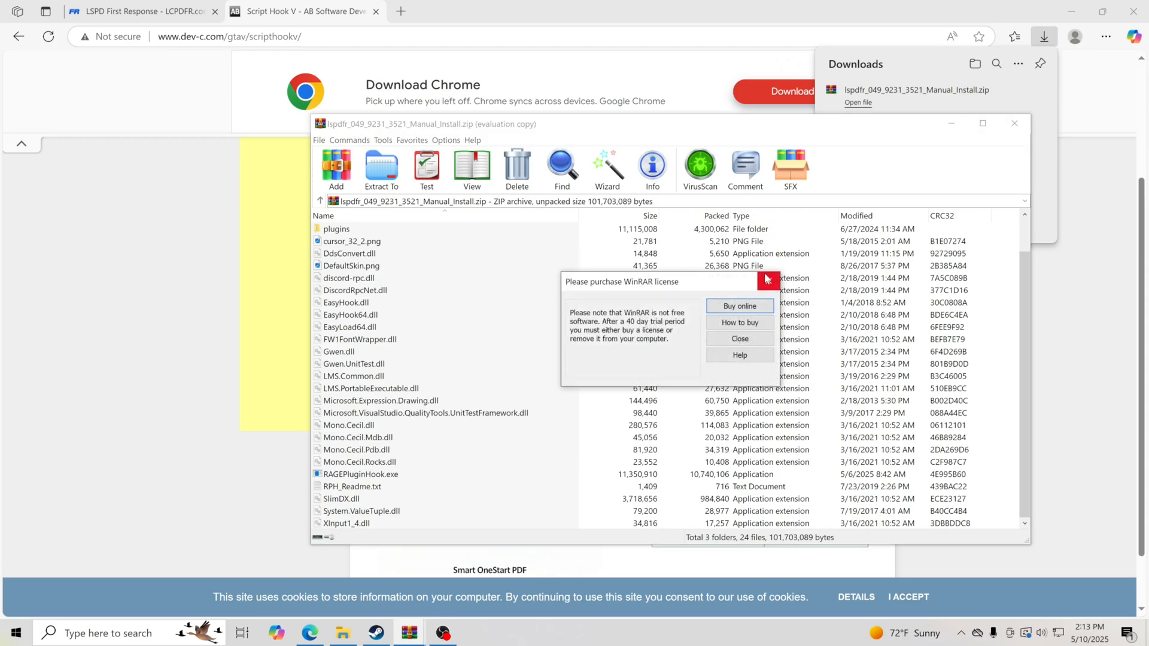
Dismiss the WinRAR license reminder and open the LSPDFR archive's plugins folder.
left_click(769, 281)
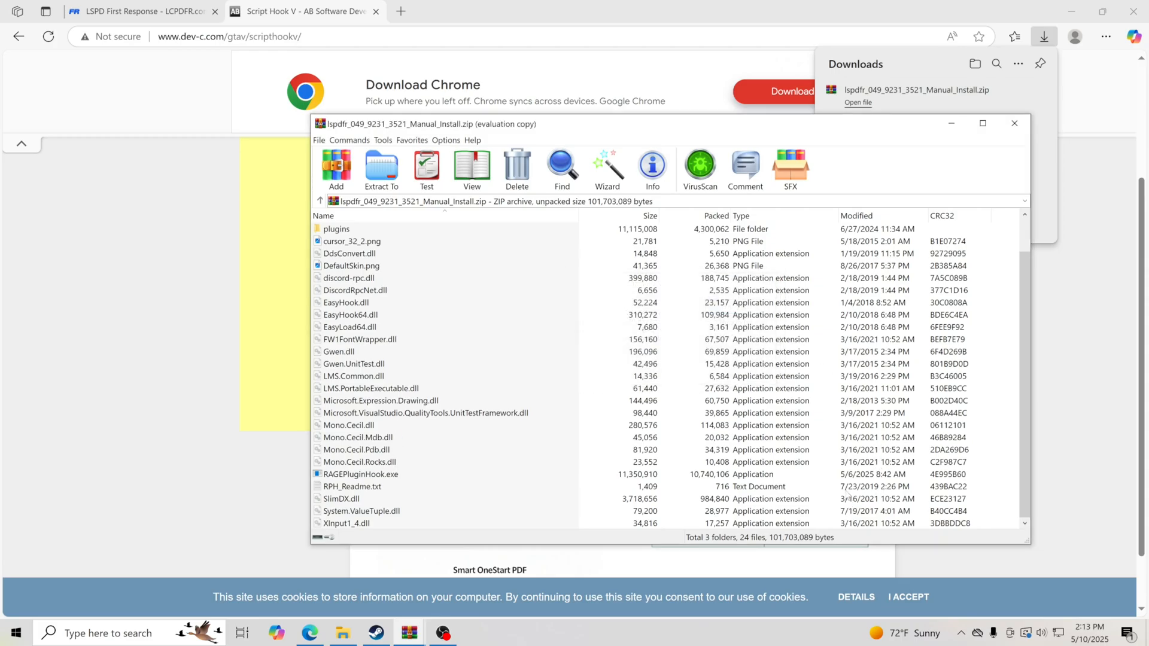
left_click(362, 474)
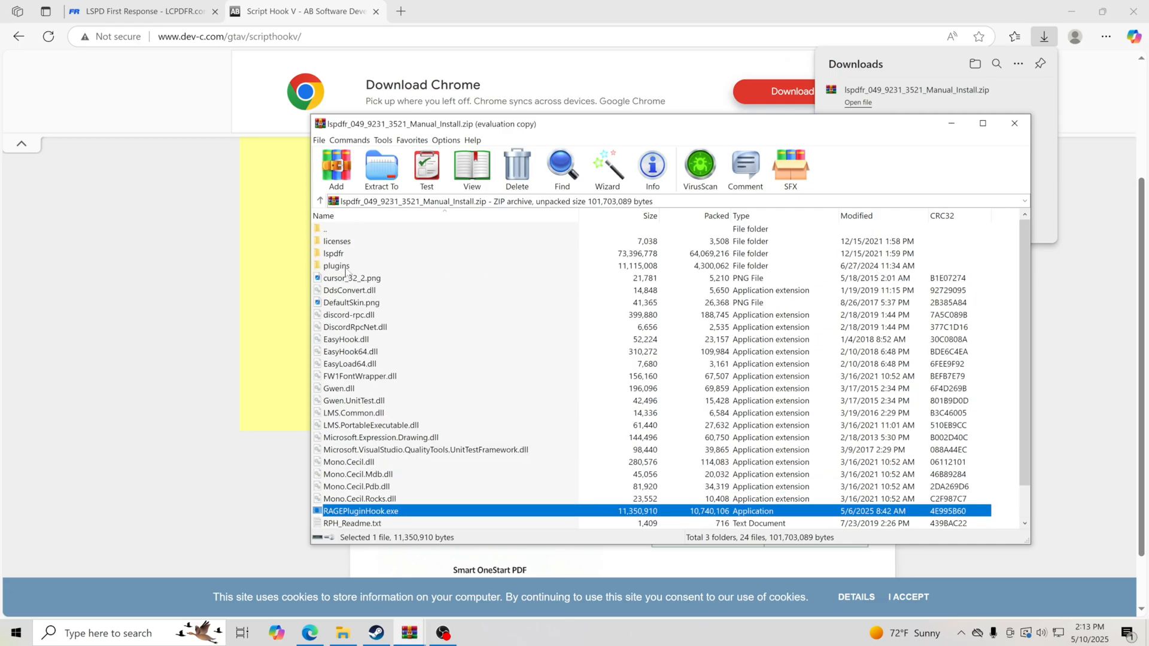
double_click(336, 265)
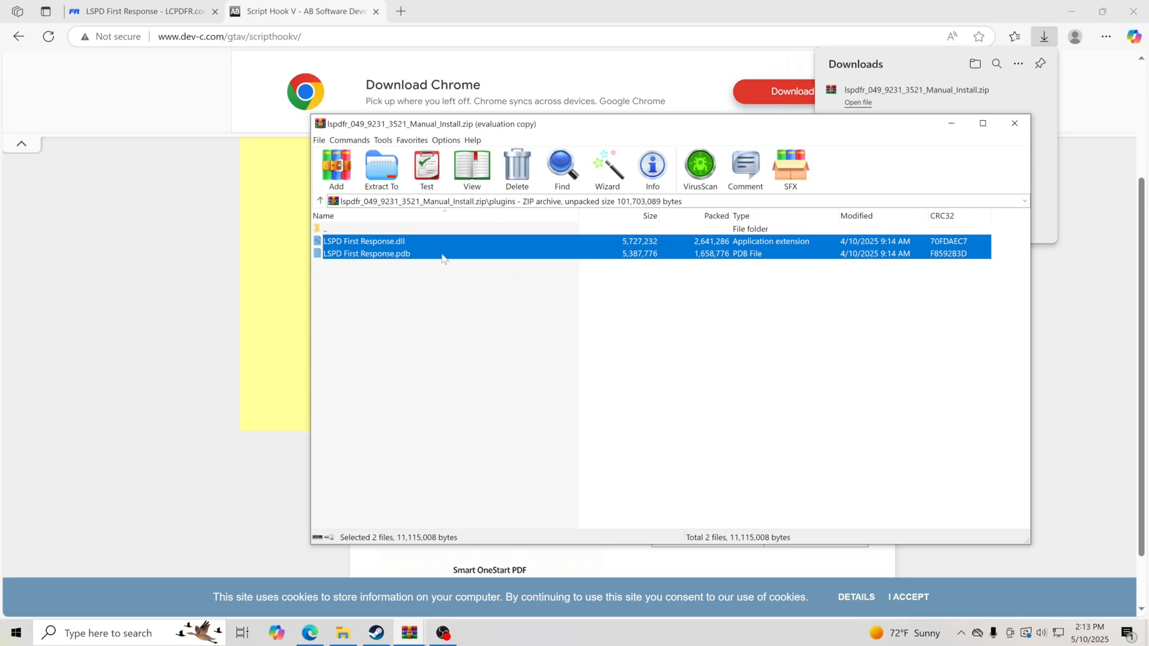
mouse_move(566, 320)
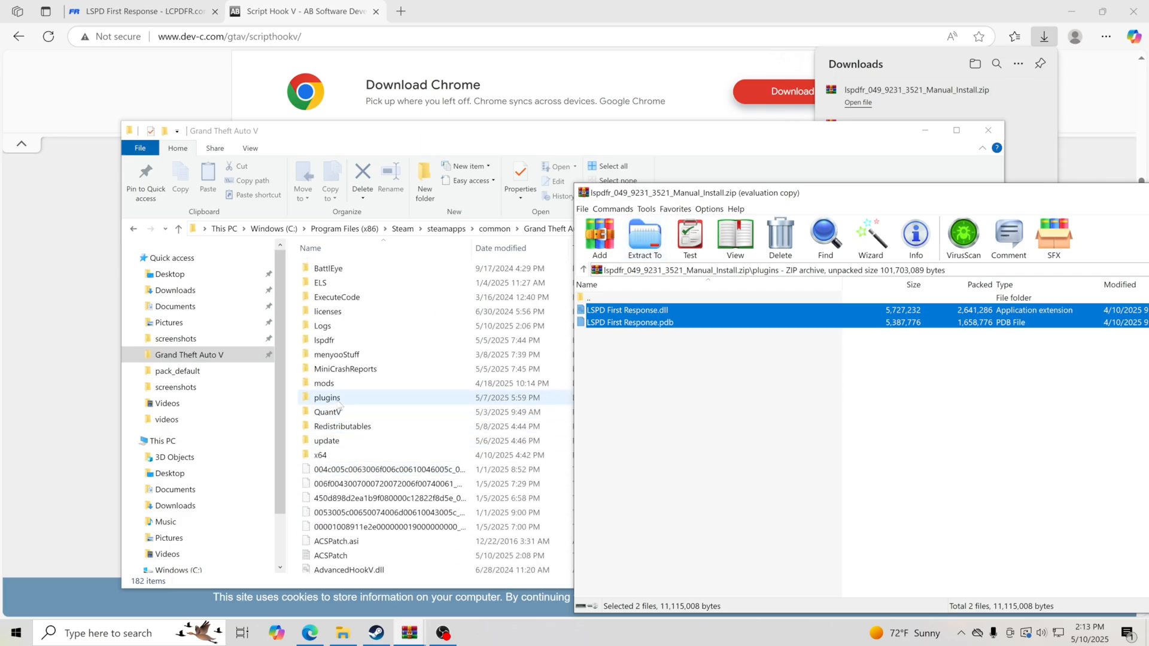
Copy LSPD First Response .dll and .pdb into the game's plugins folder and replace RAGEPluginHook.exe.
double_click(327, 397)
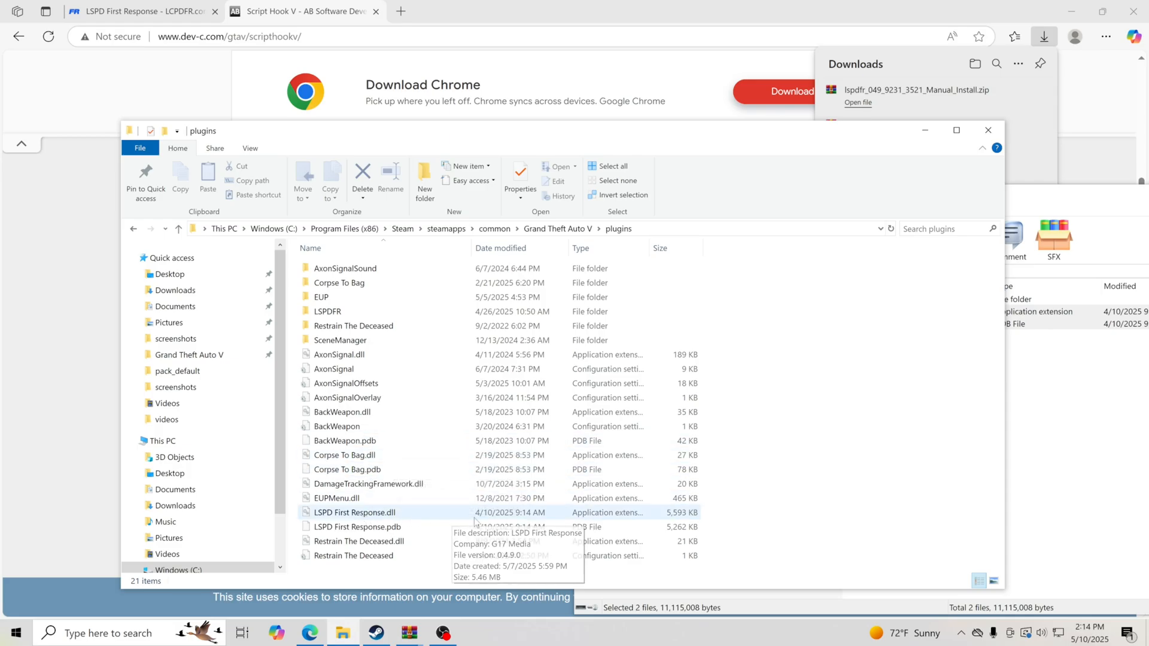
left_click(356, 526)
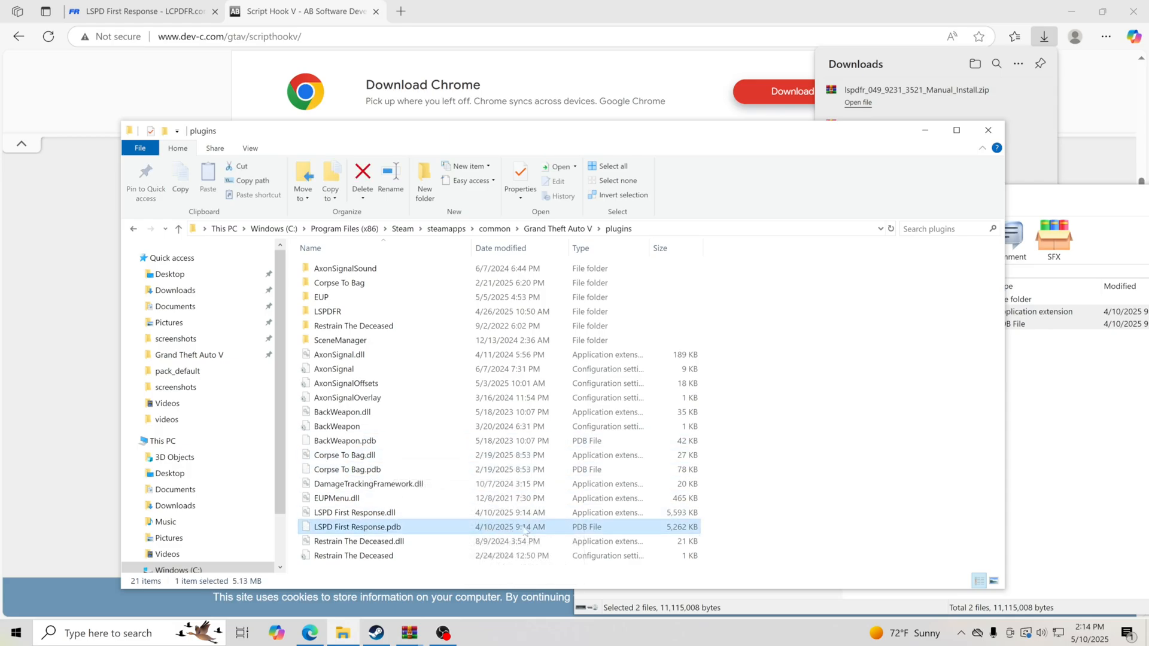
left_click(354, 512)
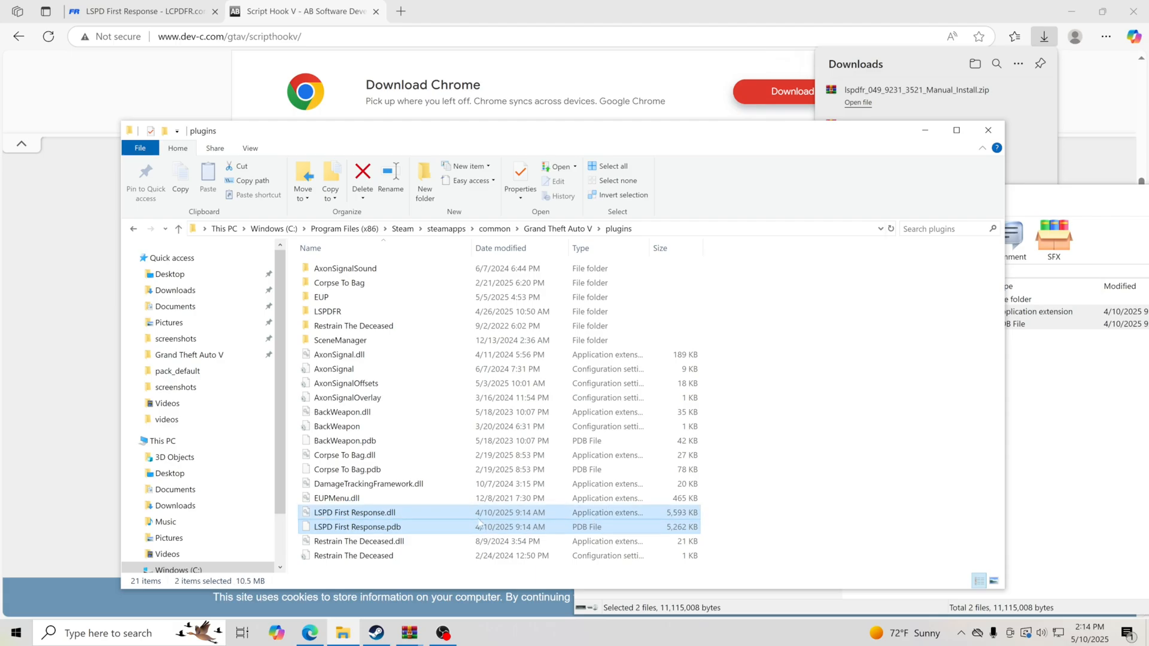
mouse_move(1008, 470)
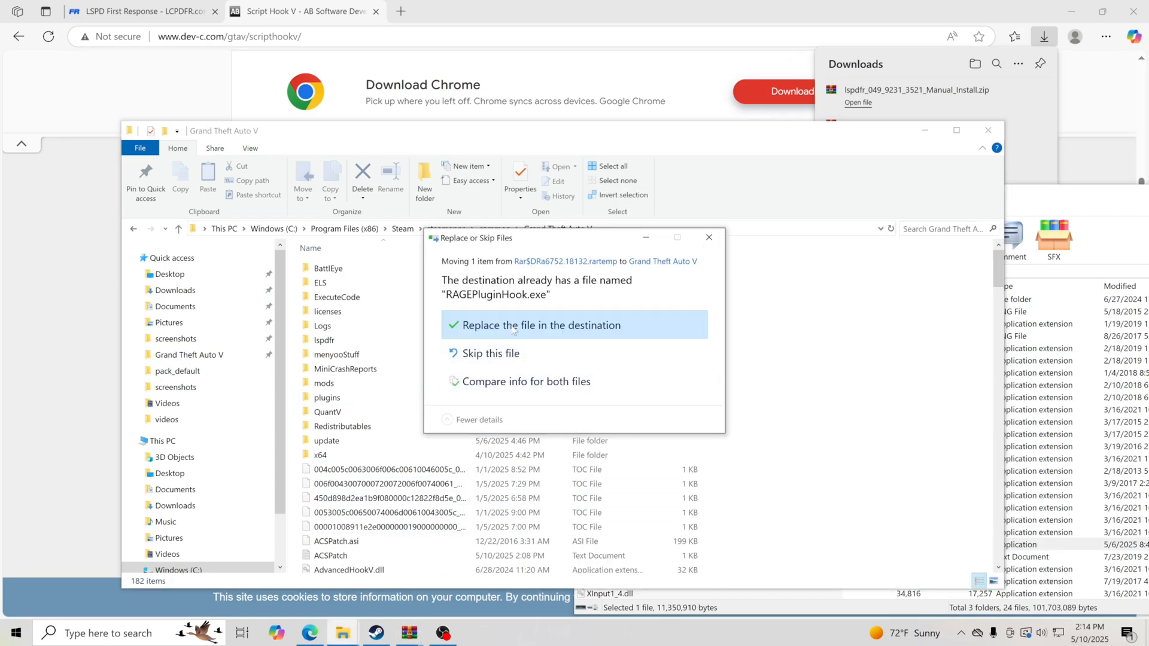
left_click(539, 324)
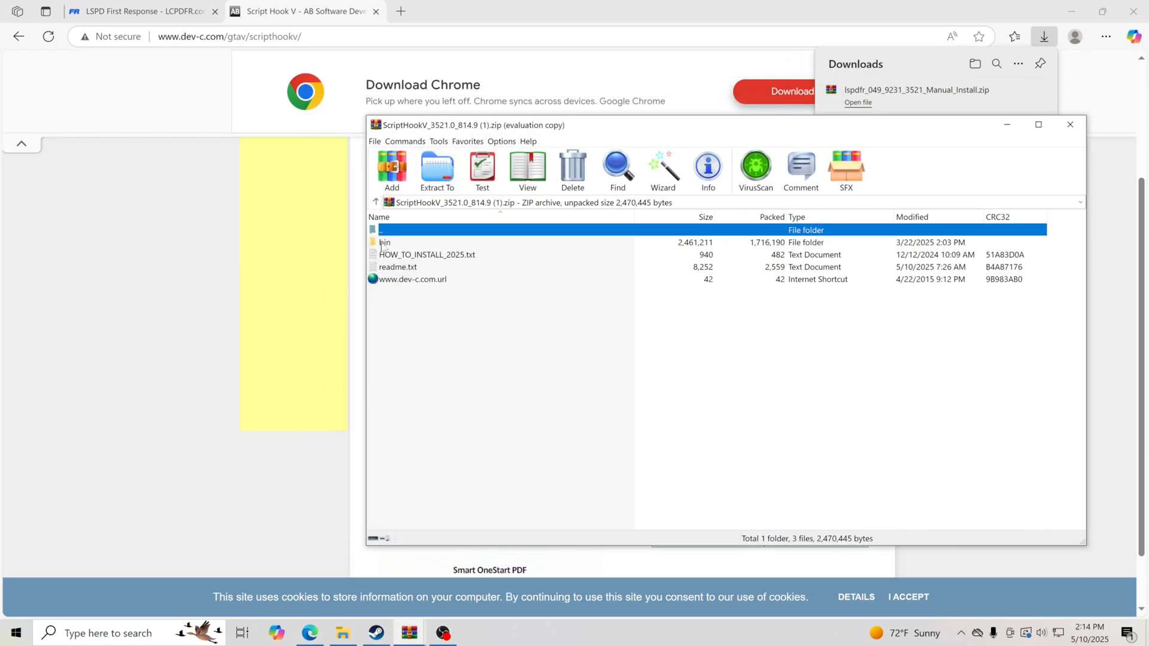
Open the bin folder inside the ScriptHookV archive in WinRAR.
double_click(384, 242)
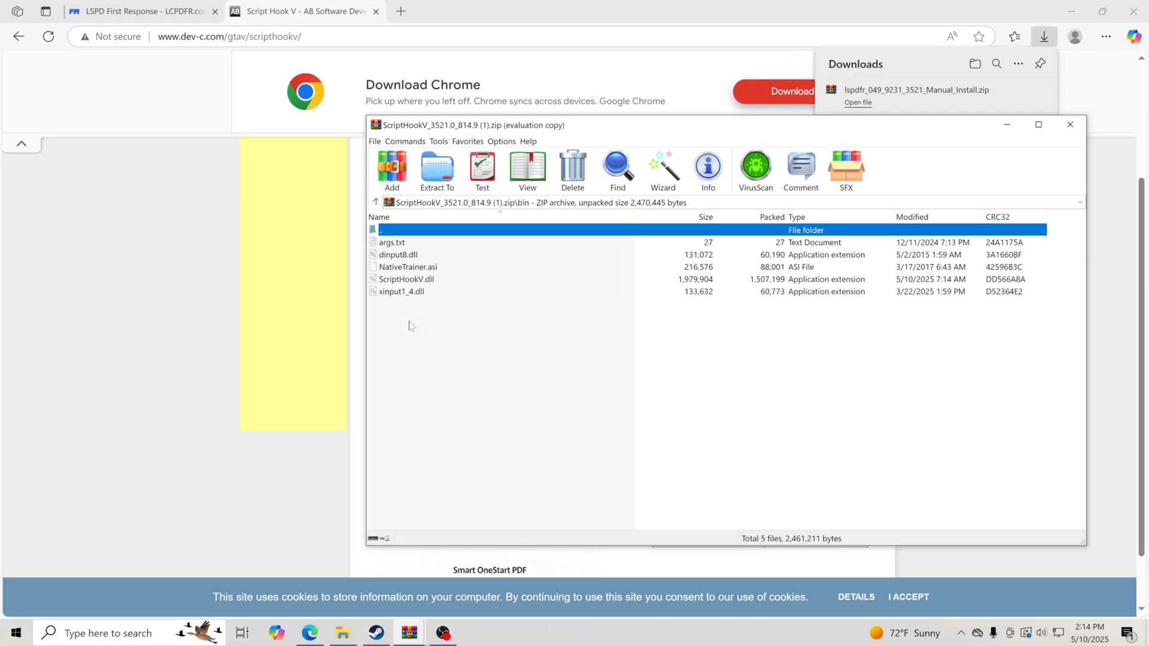
left_click(407, 279)
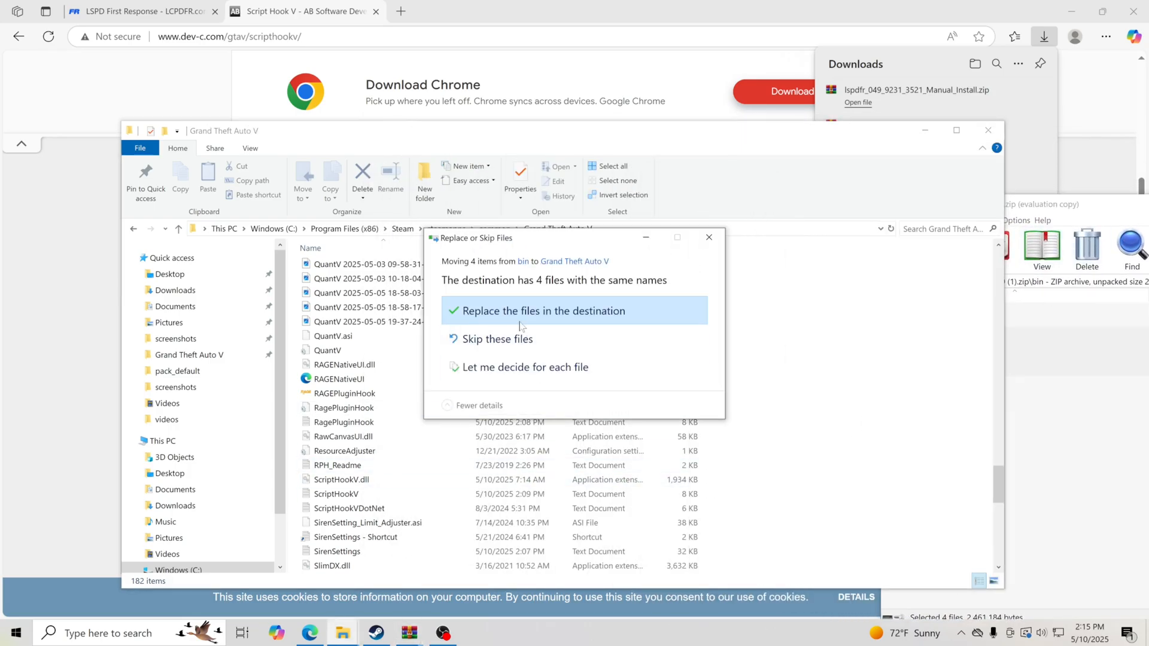
Replace the four existing files with Script Hook V's versions and select RAGEPluginHook.exe.
left_click(544, 310)
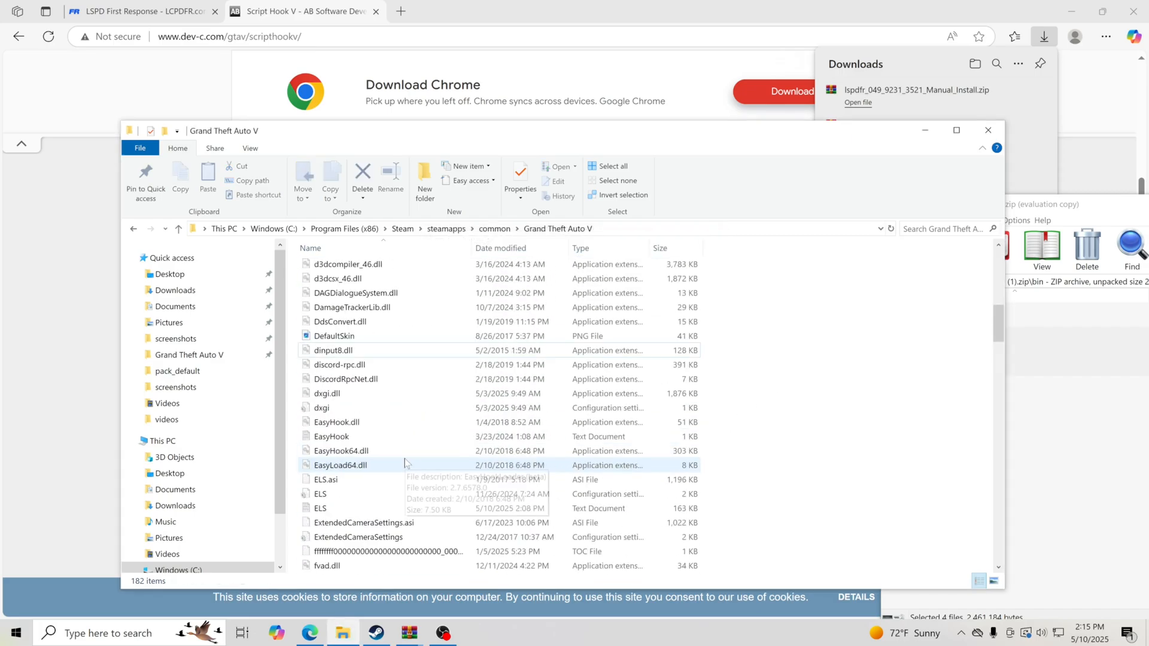
scroll("down", 3)
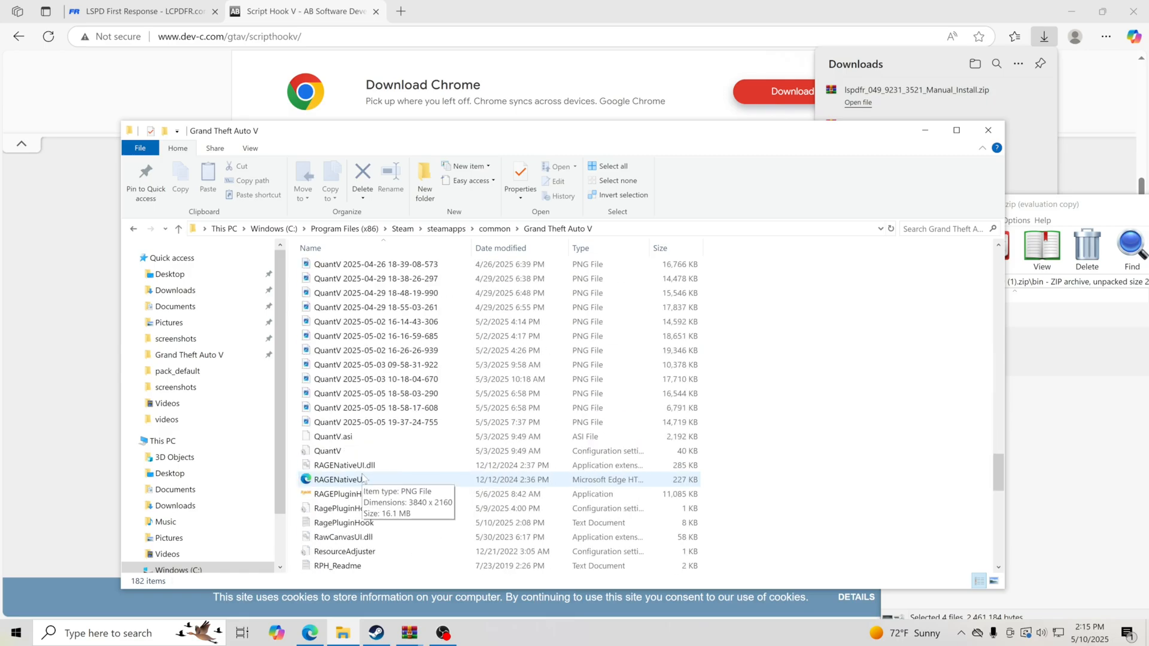
left_click(344, 493)
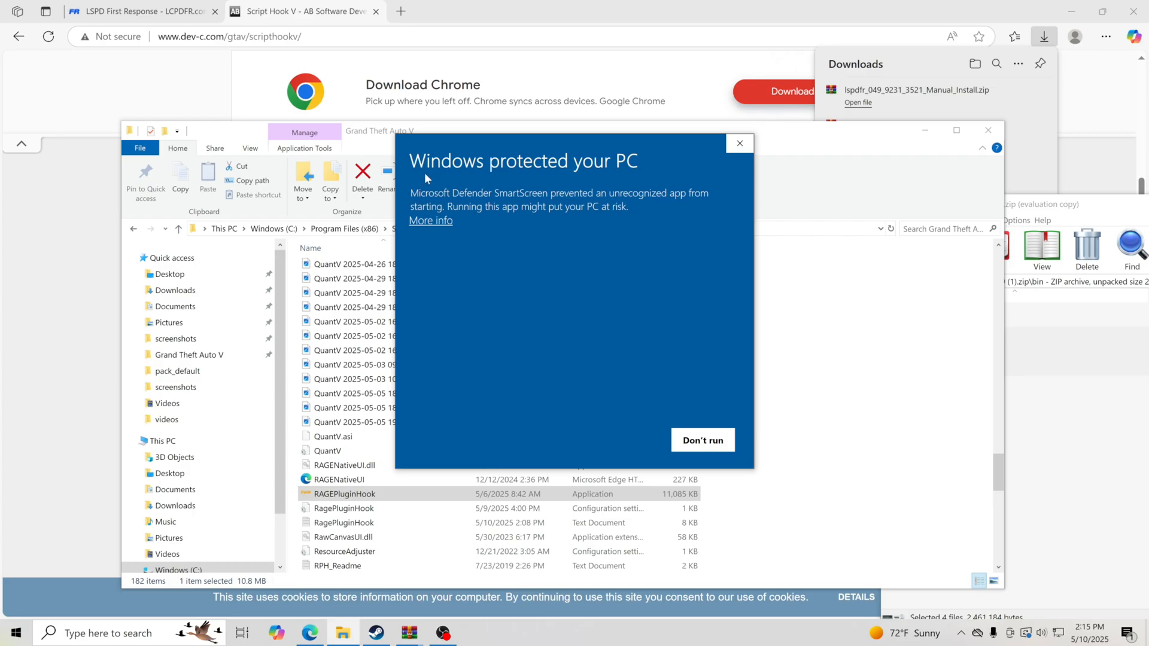
Dismiss the SmartScreen warning, launch RAGEPluginHook.exe and accept its disclaimer.
left_click(430, 220)
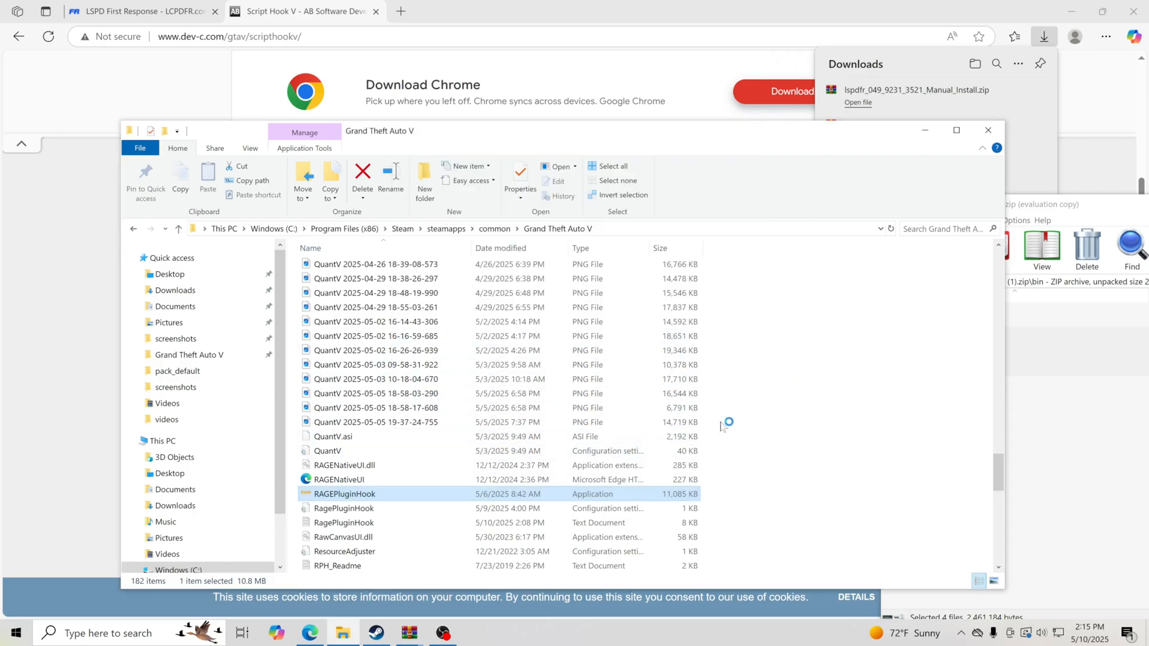
double_click(343, 493)
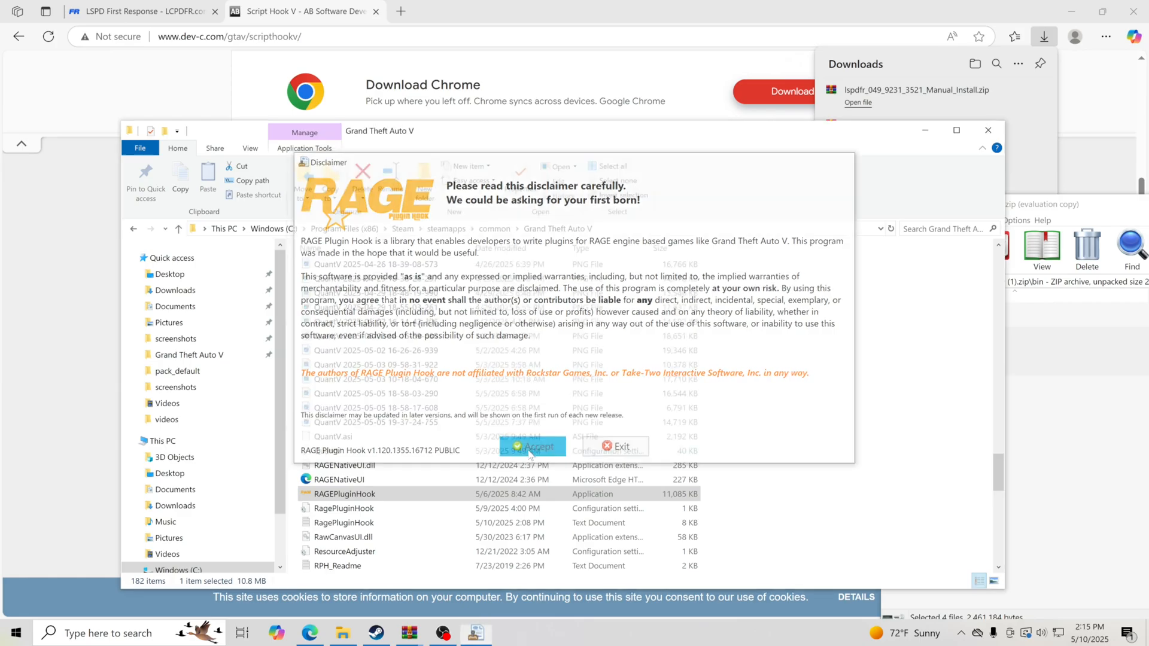
left_click(539, 446)
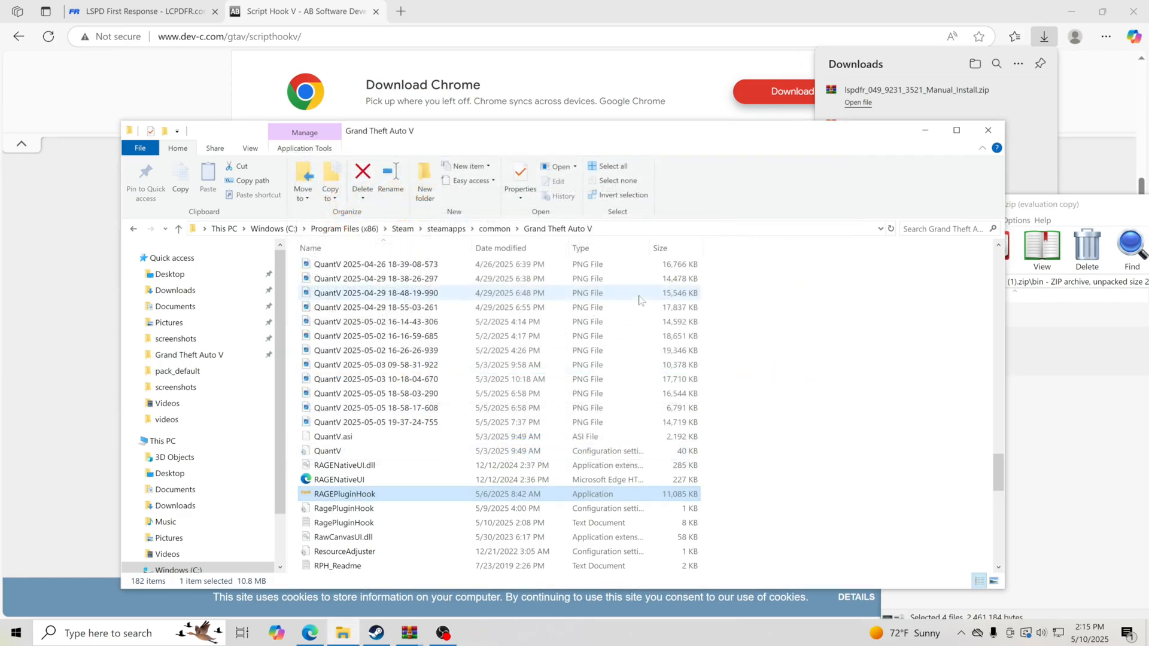
Open RAGE Plugin Hook settings and review the Plugins startup and Game launch tabs.
double_click(343, 493)
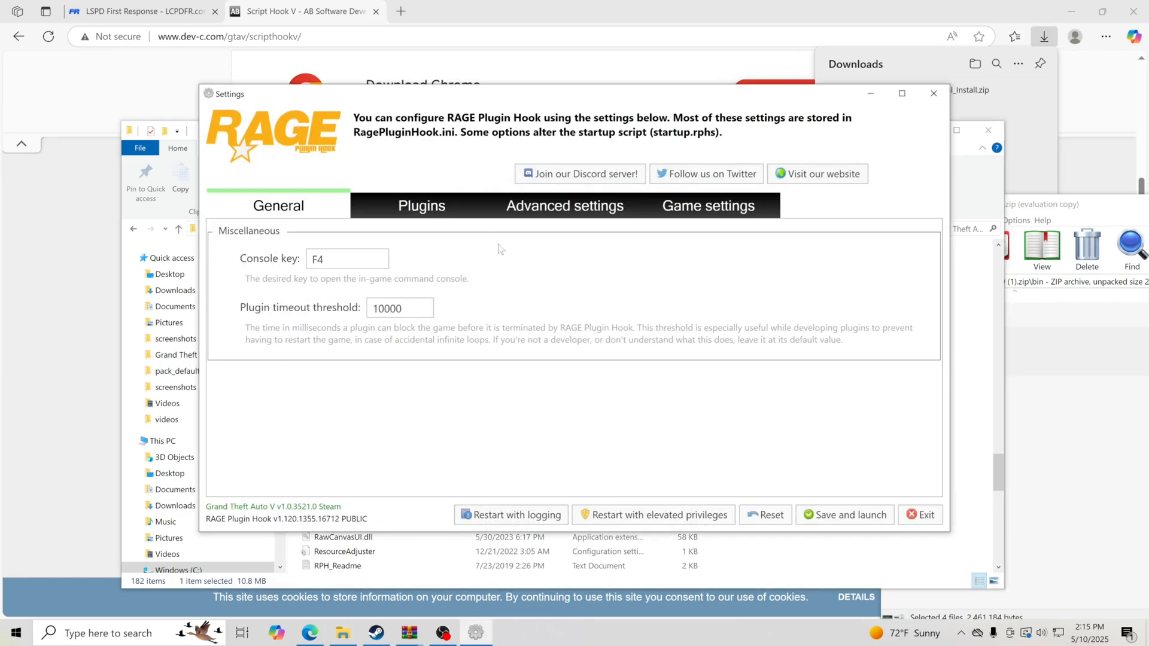
left_click(422, 205)
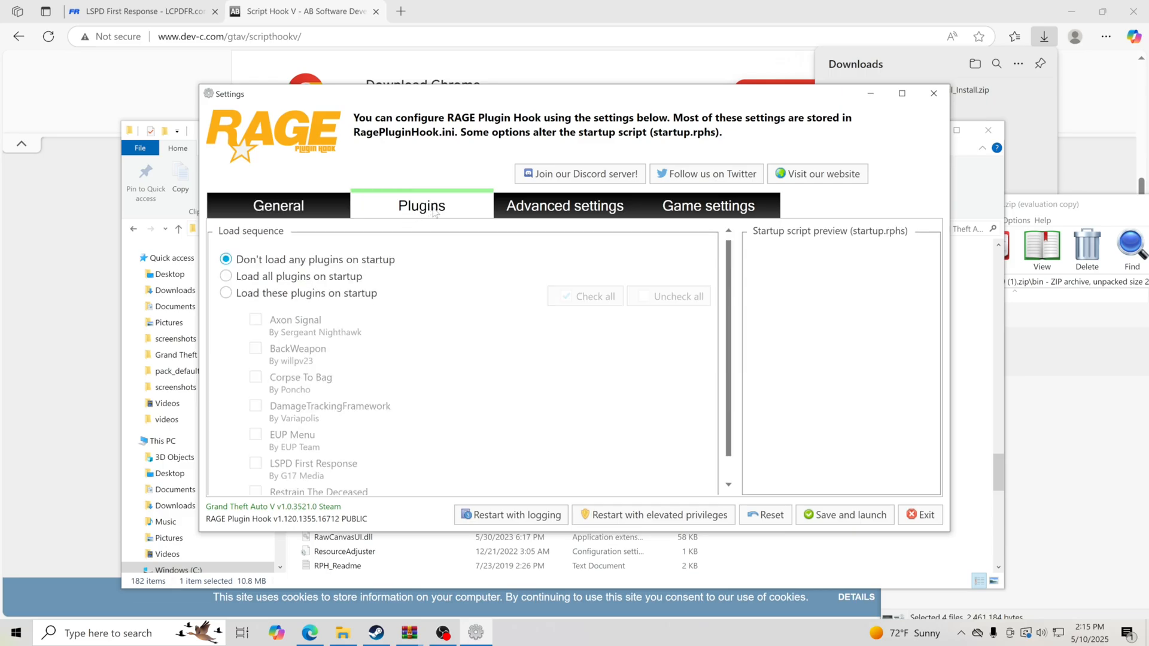
mouse_move(359, 267)
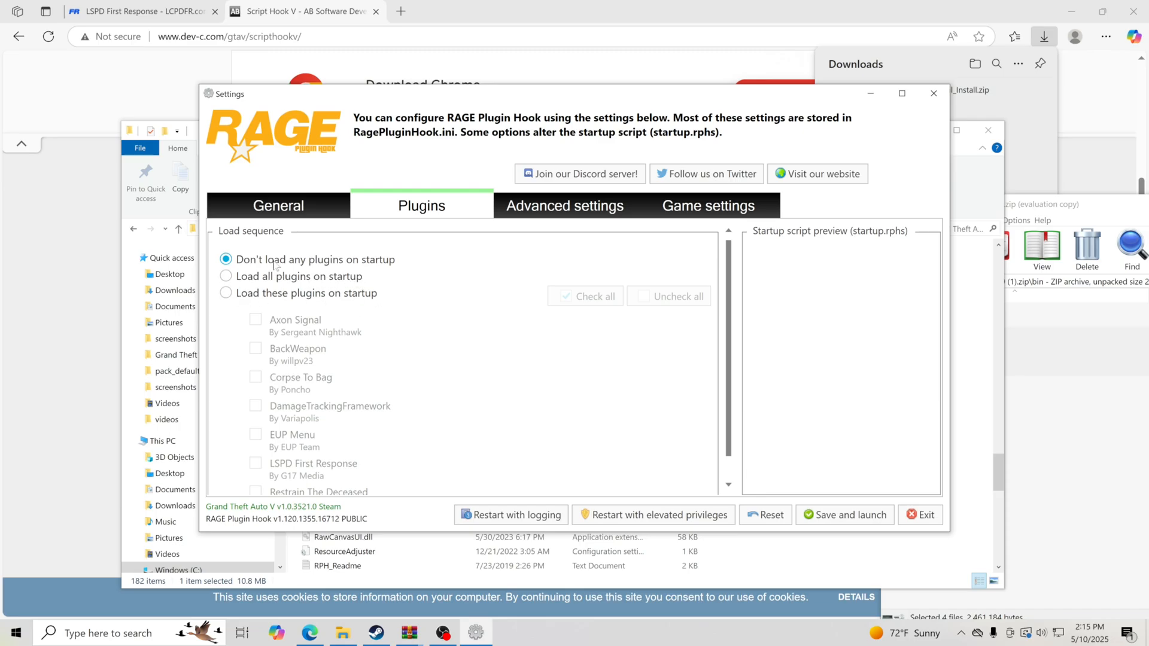
mouse_move(627, 253)
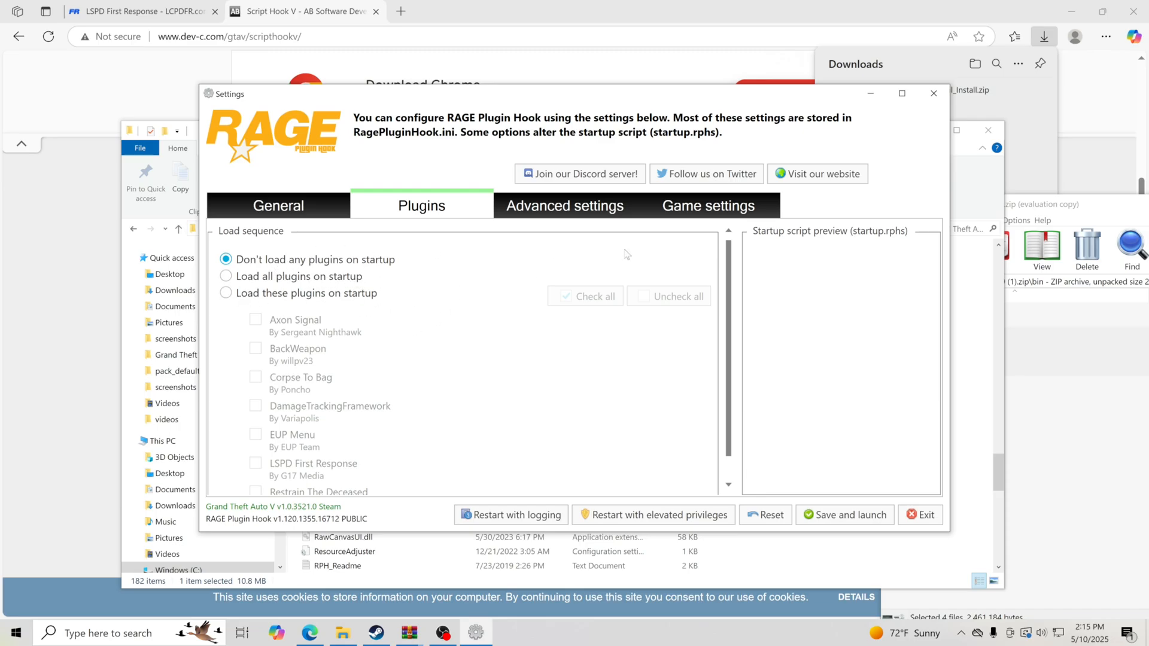
left_click(706, 205)
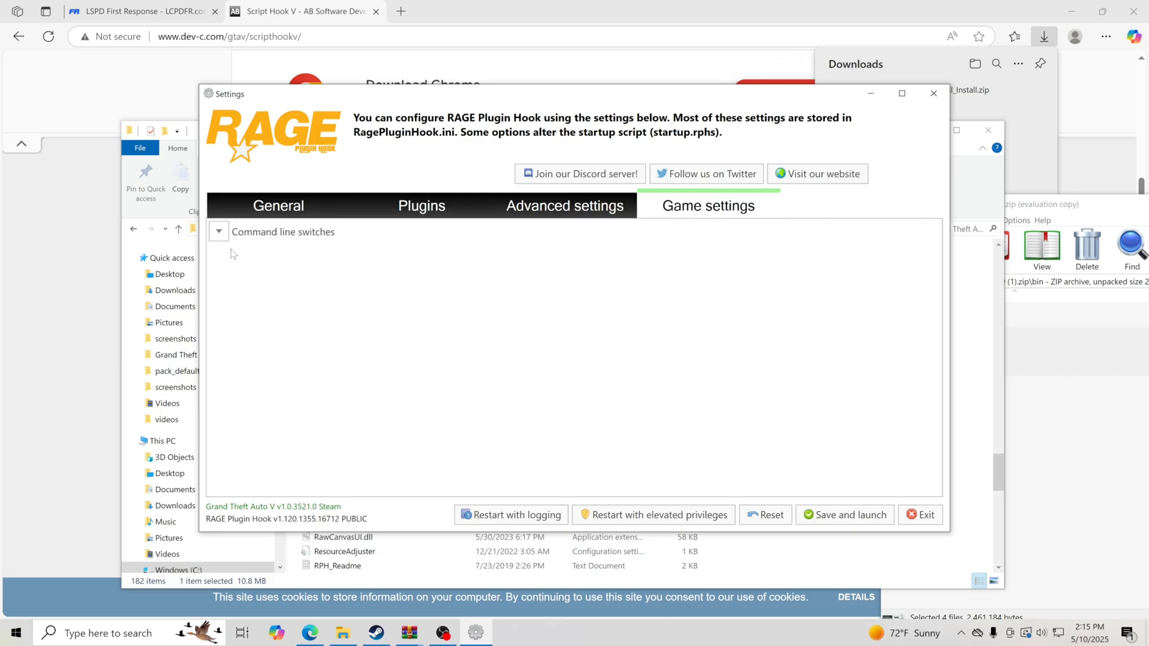
left_click(421, 205)
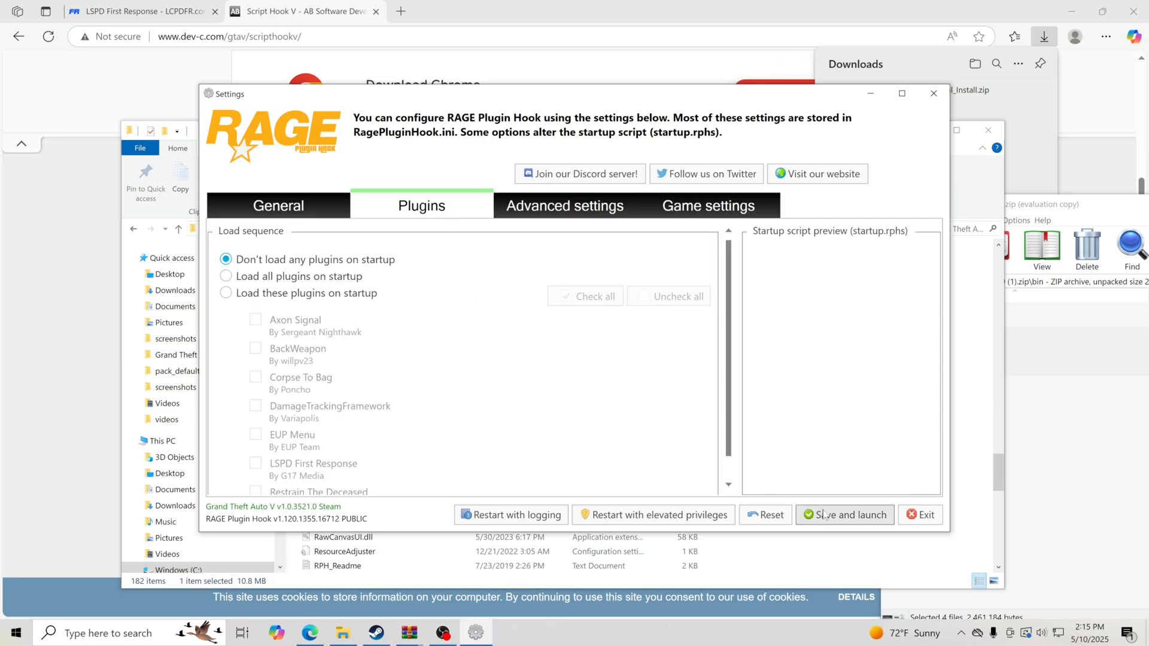
mouse_move(843, 515)
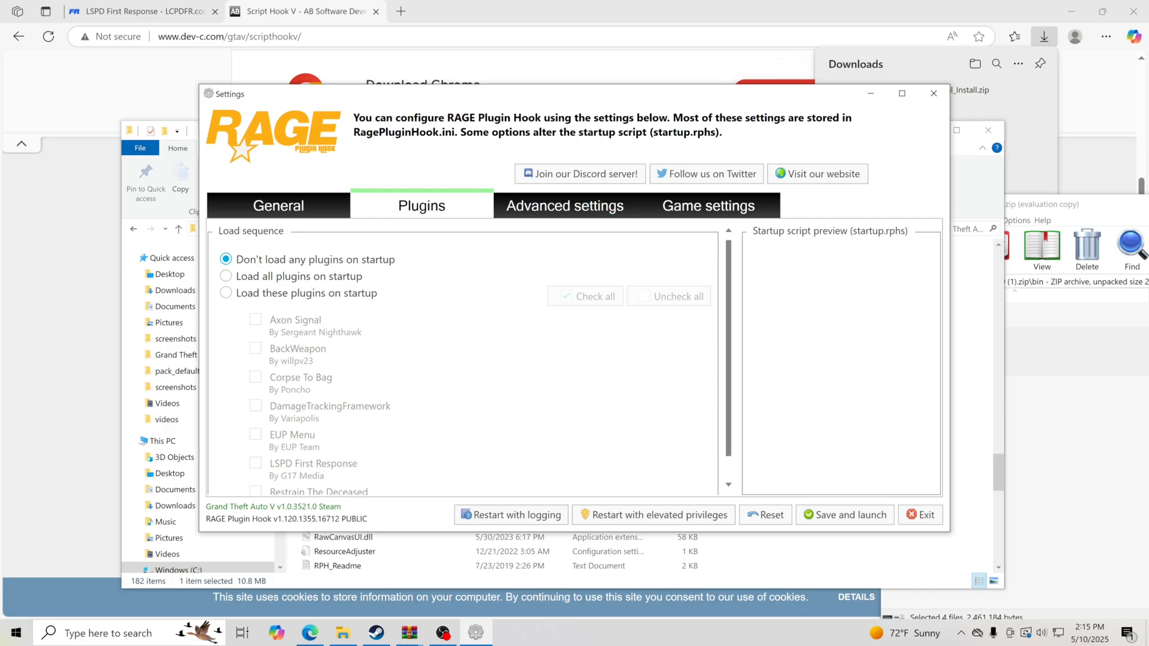
mouse_move(420, 621)
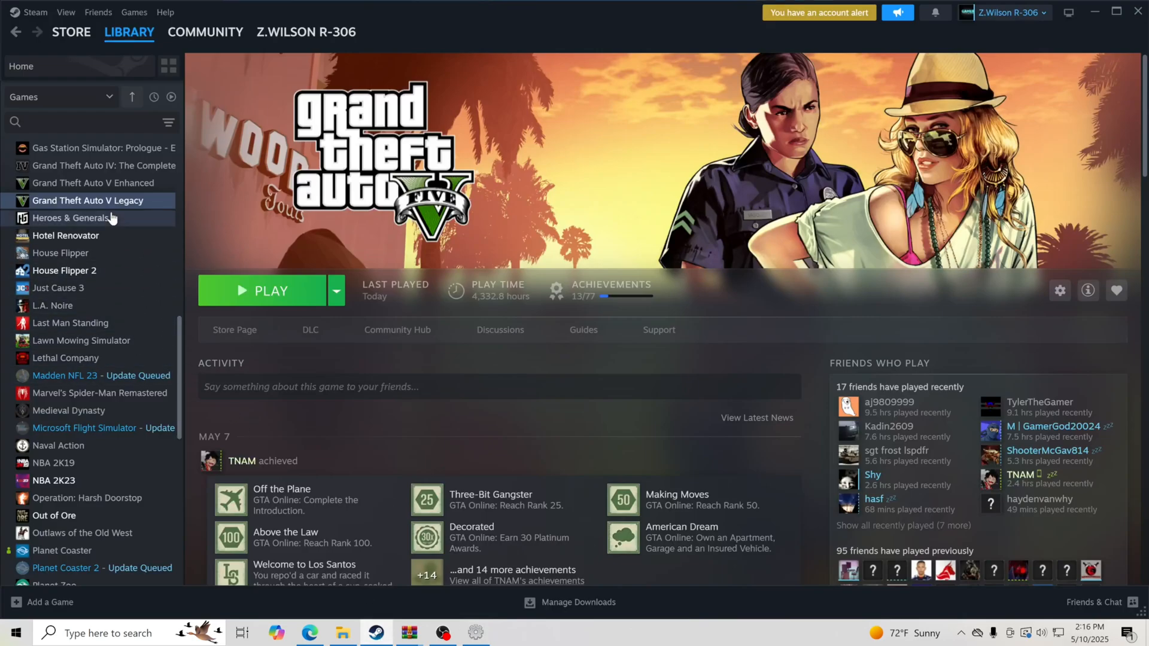
Show the Installed Files page of Grand Theft Auto V Legacy's Steam properties.
right_click(87, 200)
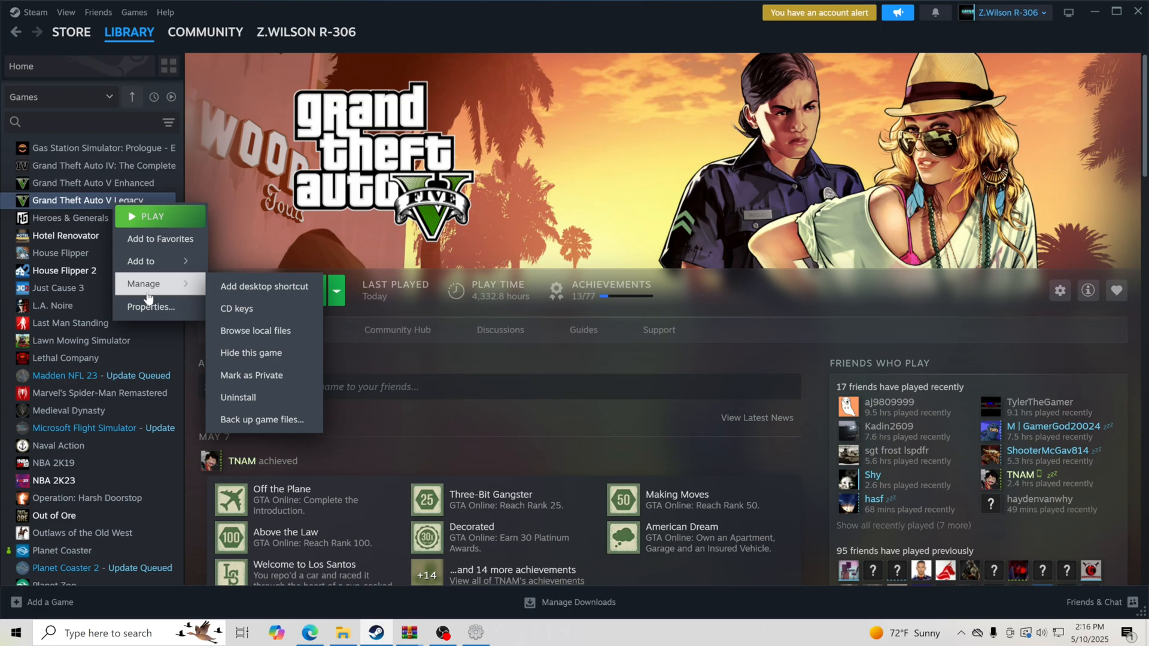
left_click(150, 306)
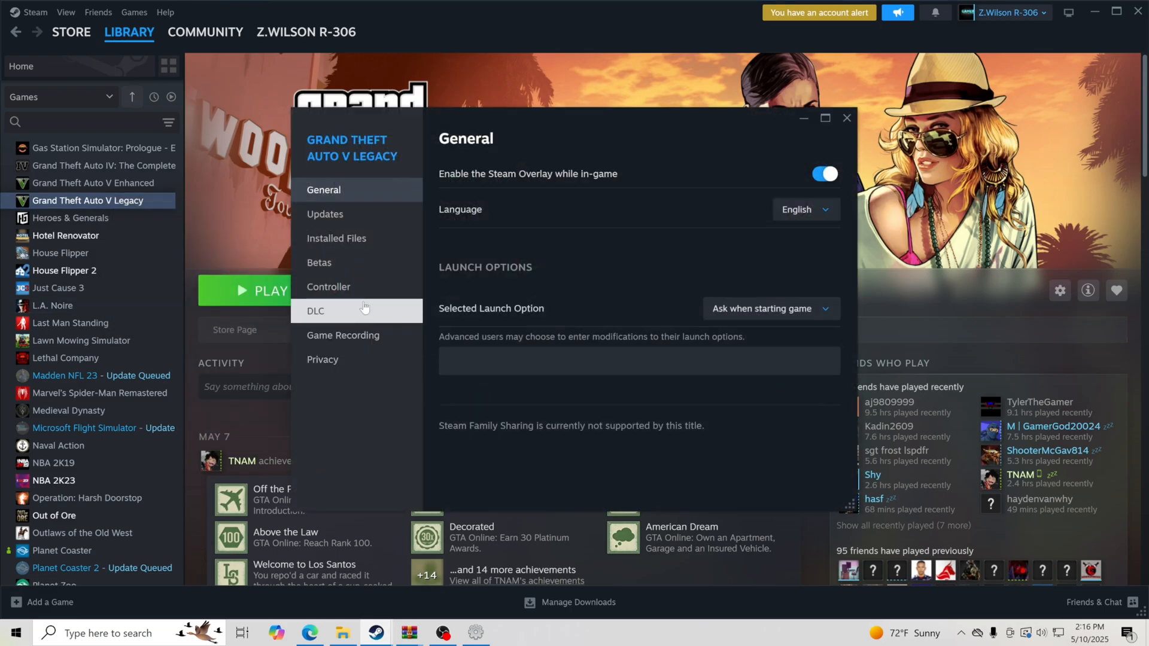
left_click(337, 238)
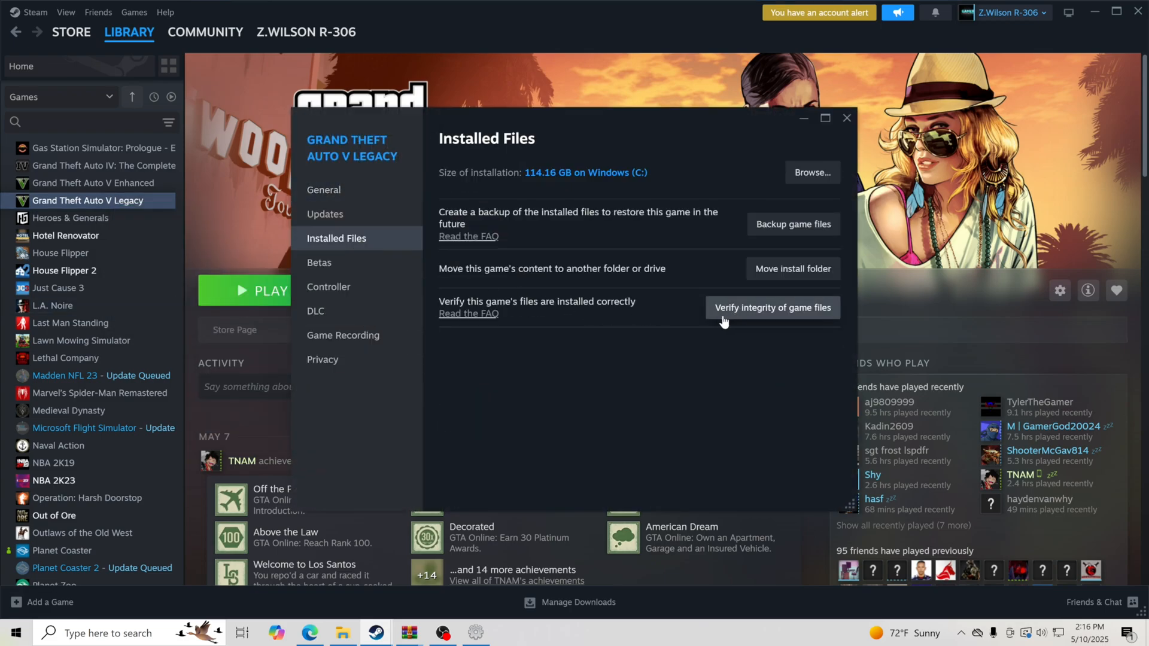
mouse_move(765, 315)
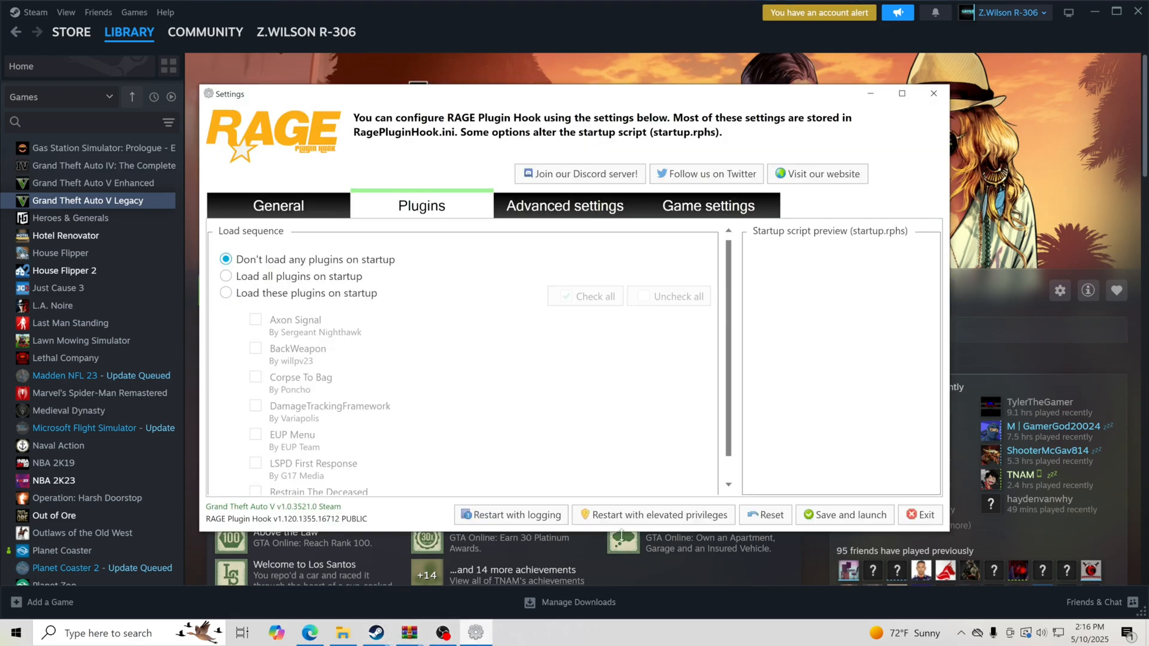
mouse_move(845, 514)
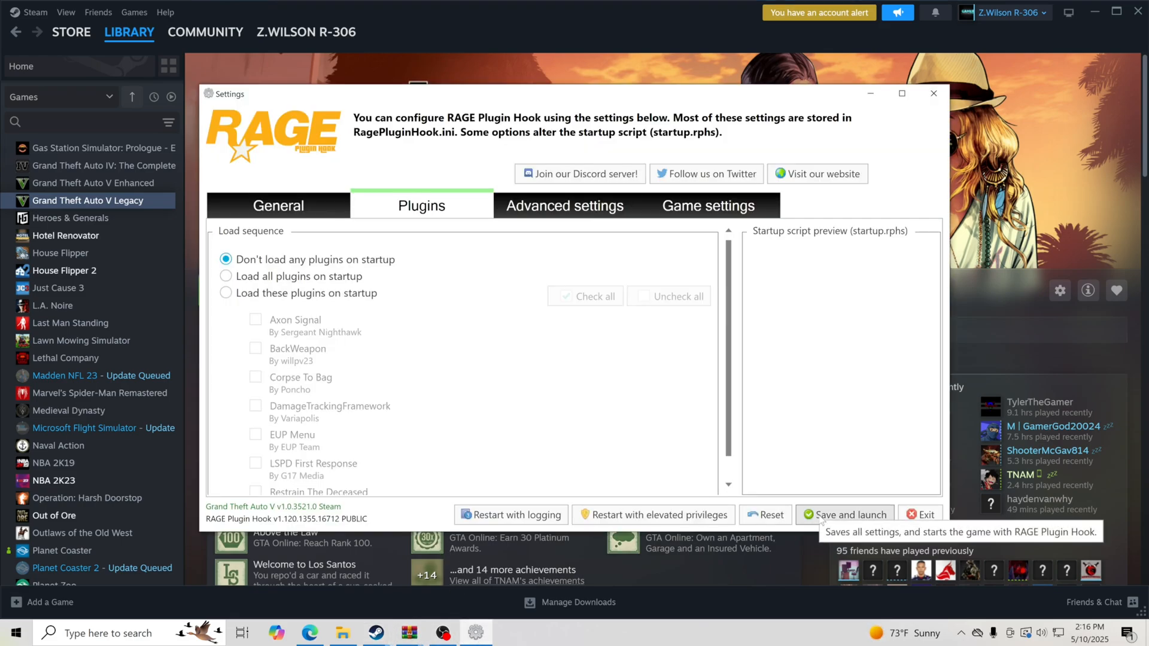
Save the RAGE Plugin Hook settings, launch the game and dismiss the notice.
left_click(845, 513)
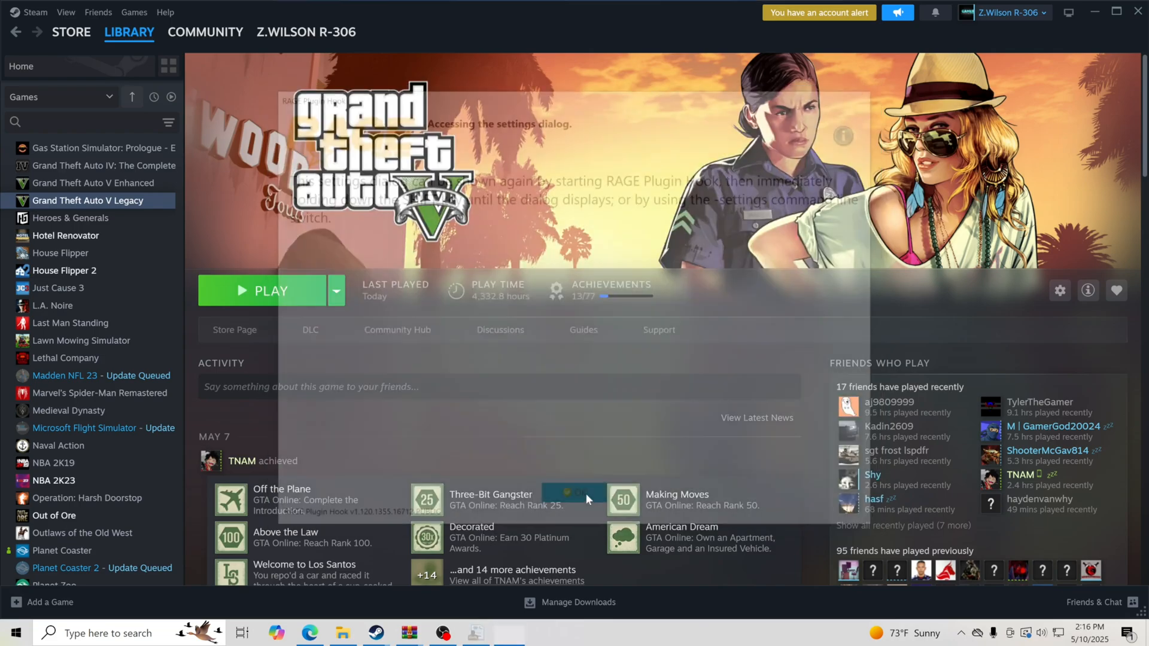
left_click(270, 291)
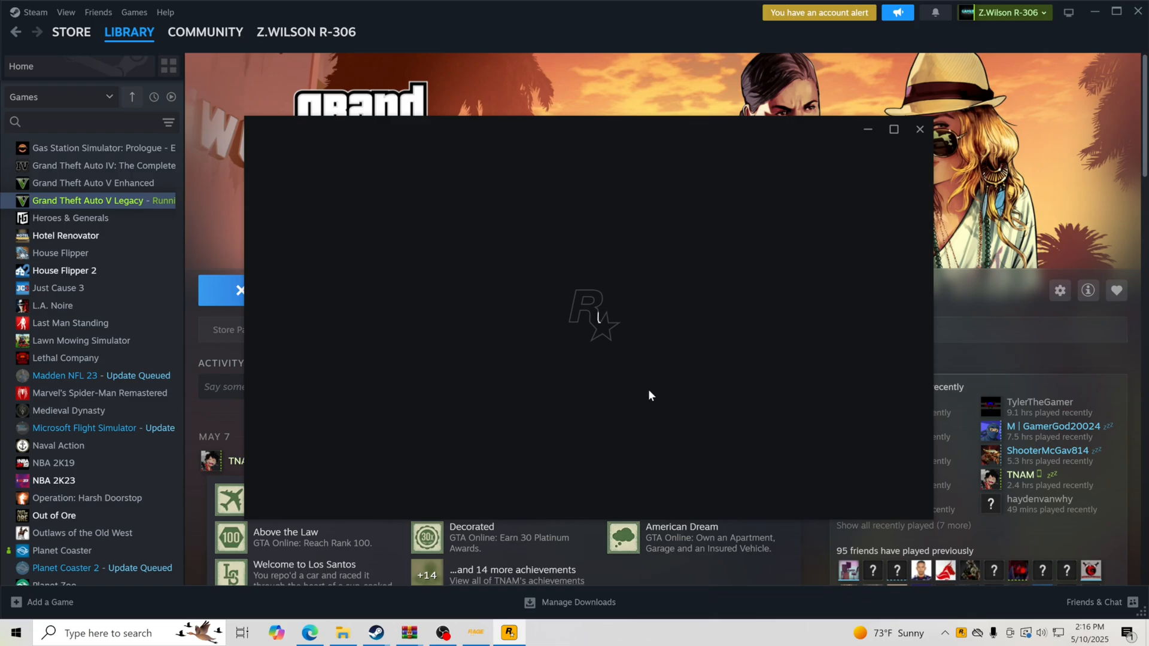
mouse_move(551, 400)
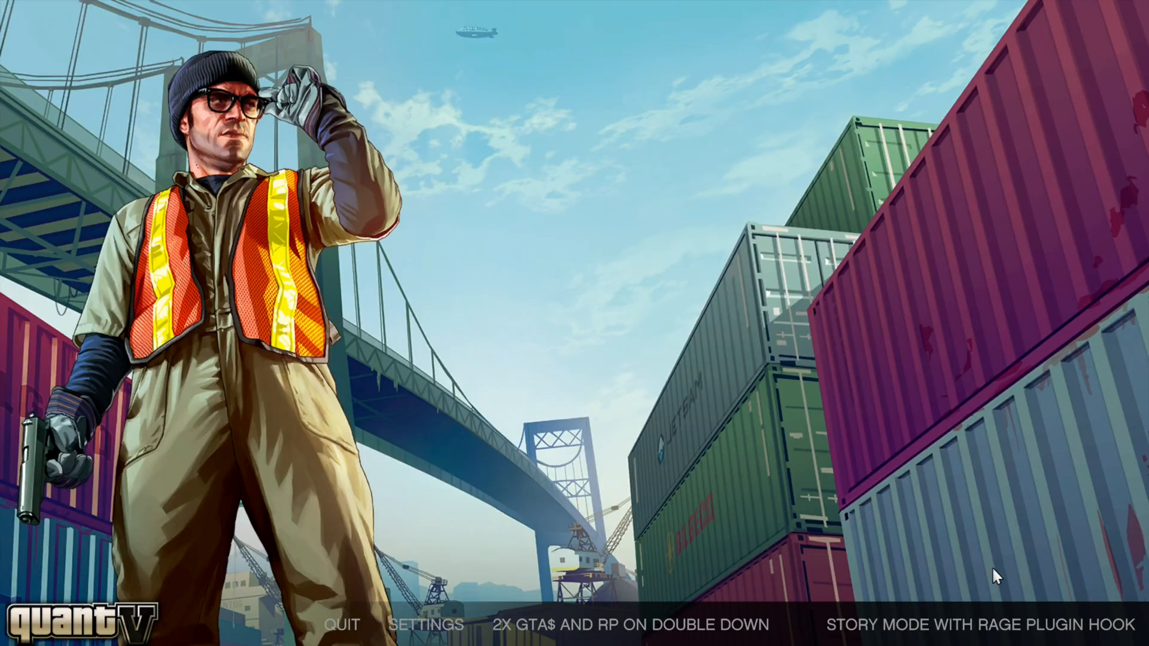
Launch Story Mode through RAGE Plugin Hook from the Rockstar launcher menu.
left_click(951, 624)
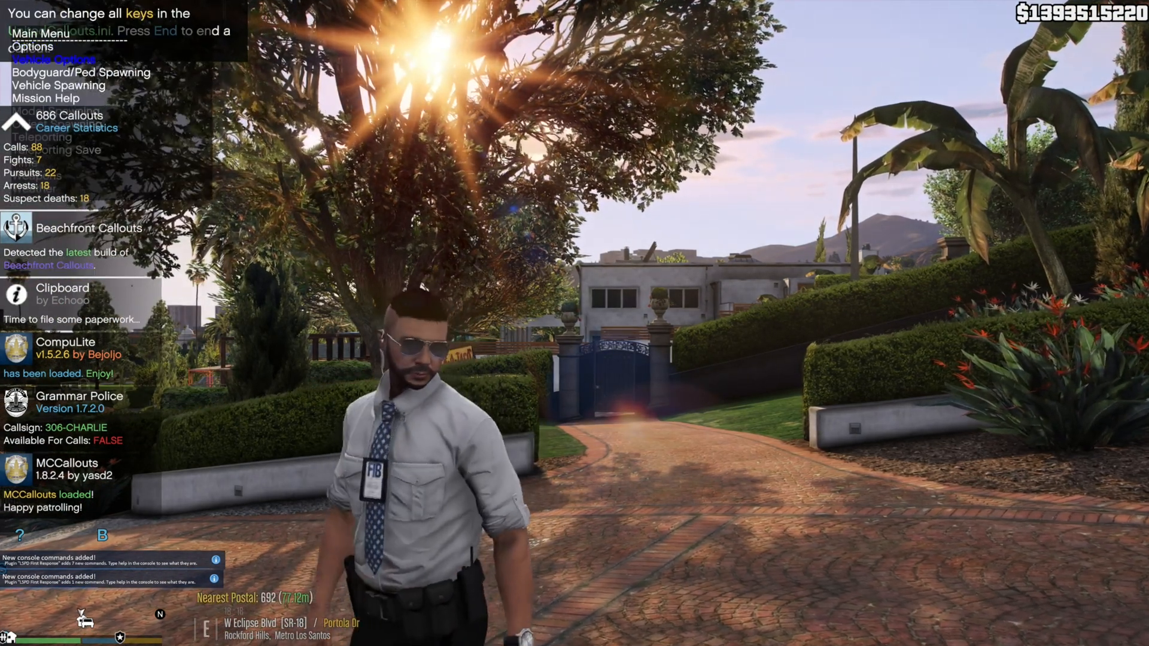
Choose Vehicle Spawning in the trainer's Main Menu to list vehicle categories.
left_click(58, 73)
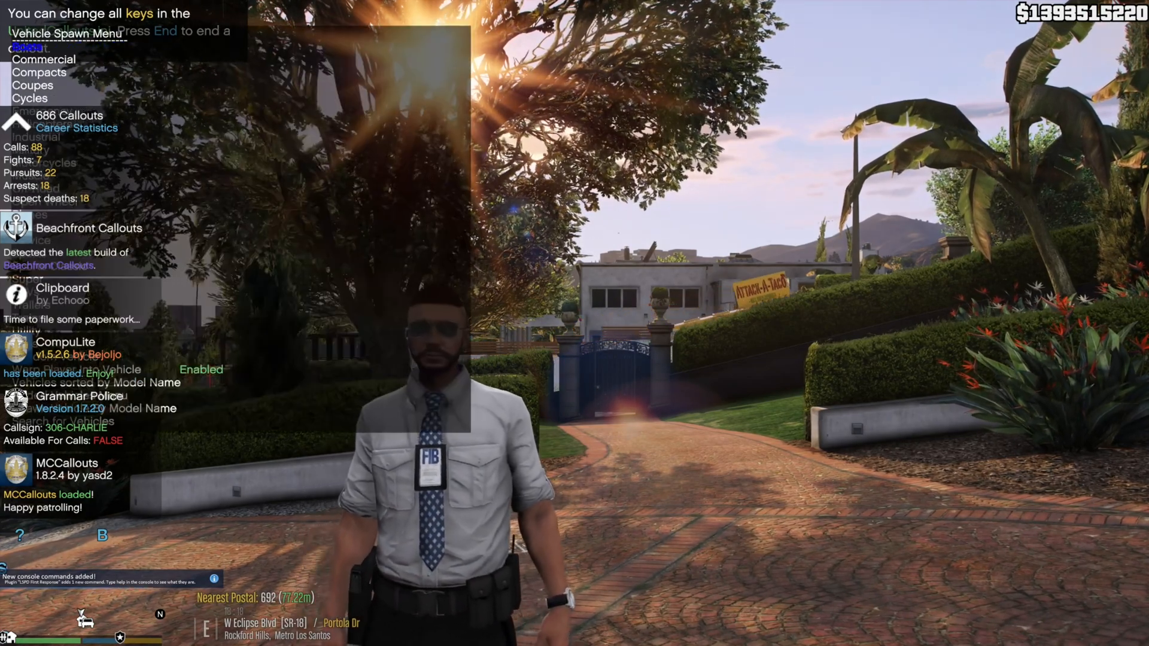